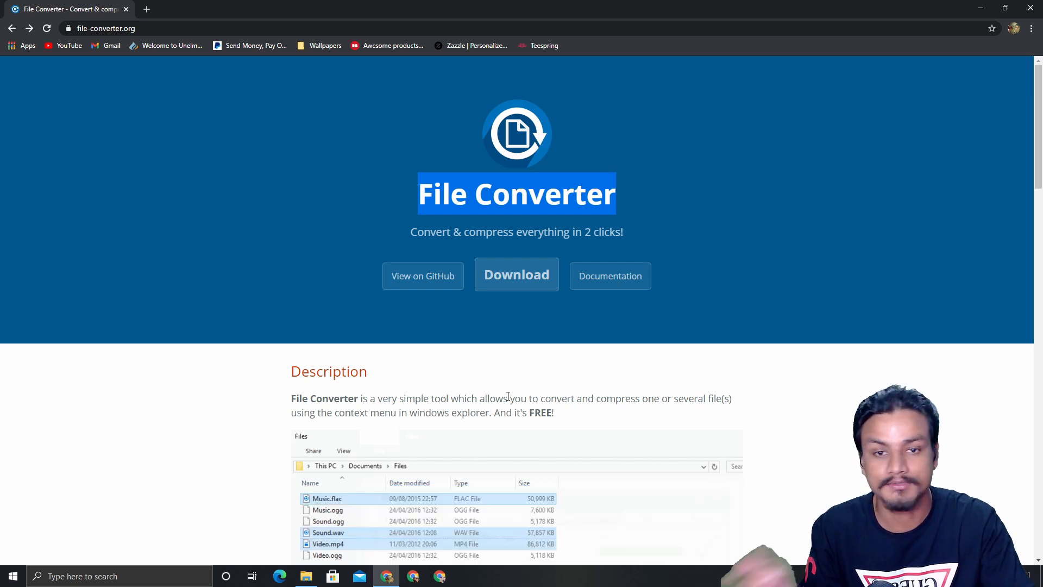
# Start downloading the File Converter installer from file-converter.org.
pyautogui.scroll(-3)
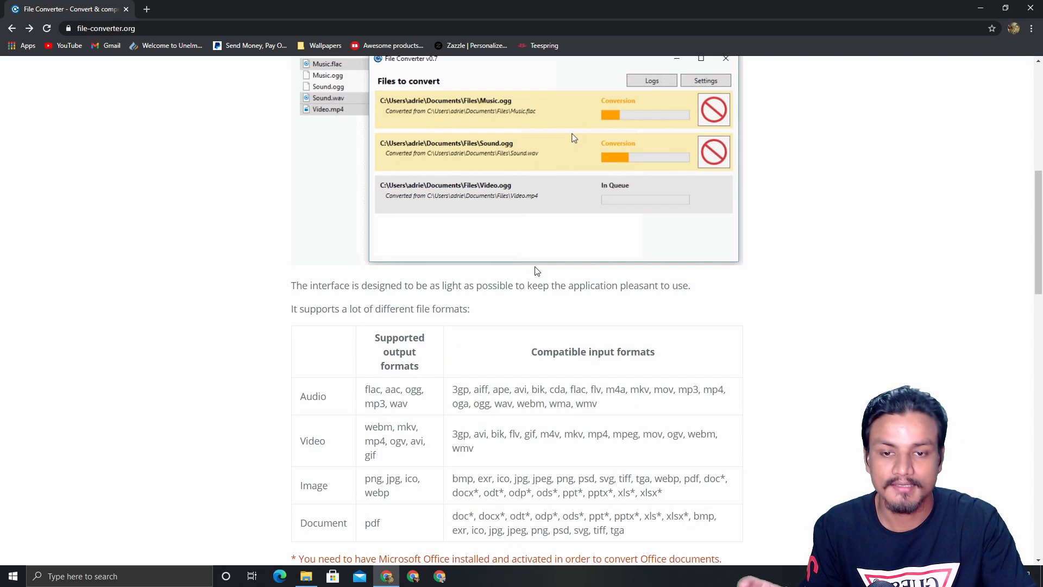
pyautogui.scroll(-3)
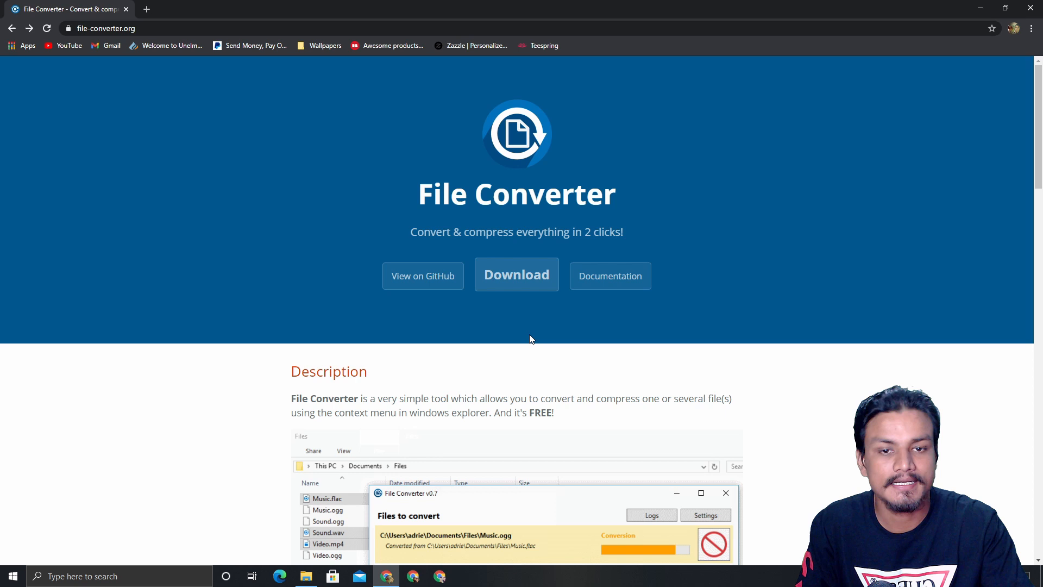
pyautogui.click(515, 274)
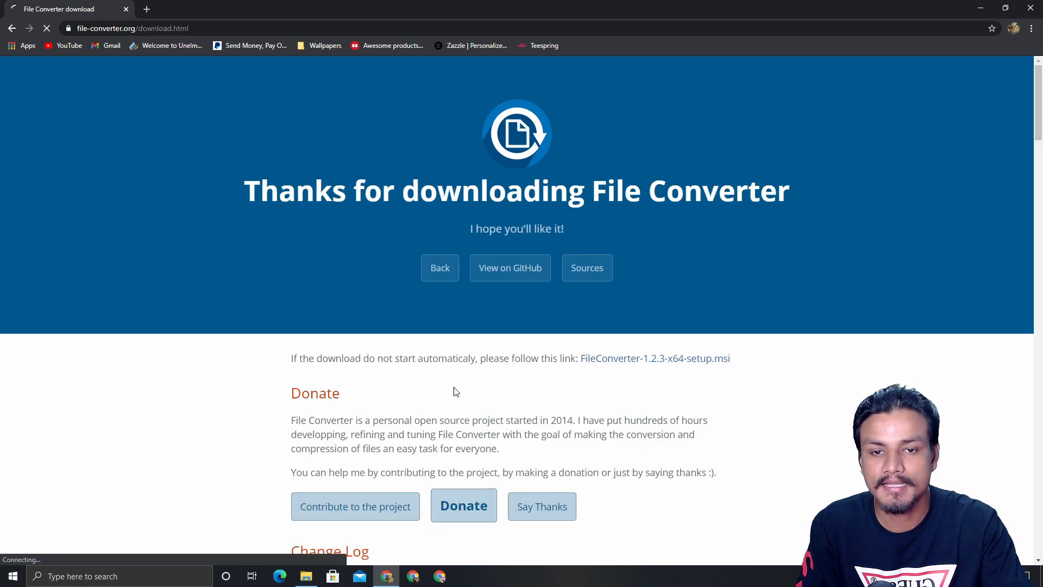
pyautogui.scroll(-3)
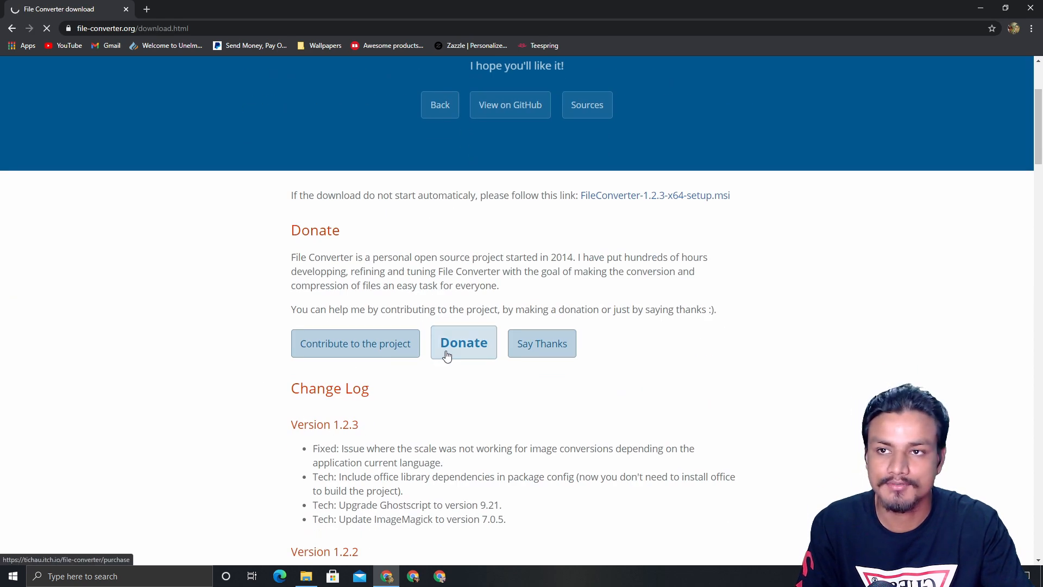
# Cancel the running installer download and close Google Chrome.
pyautogui.click(117, 550)
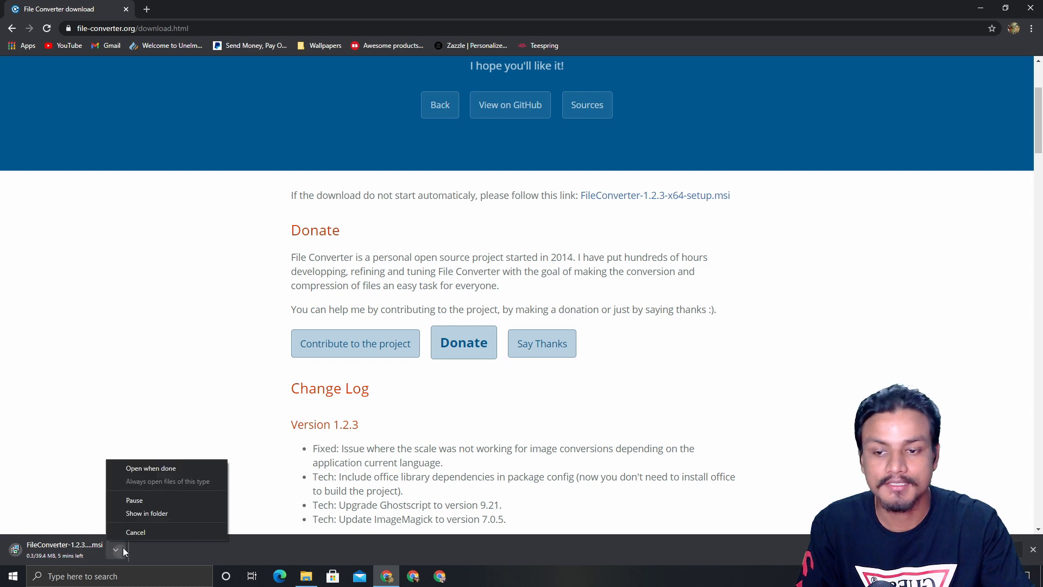
pyautogui.click(136, 532)
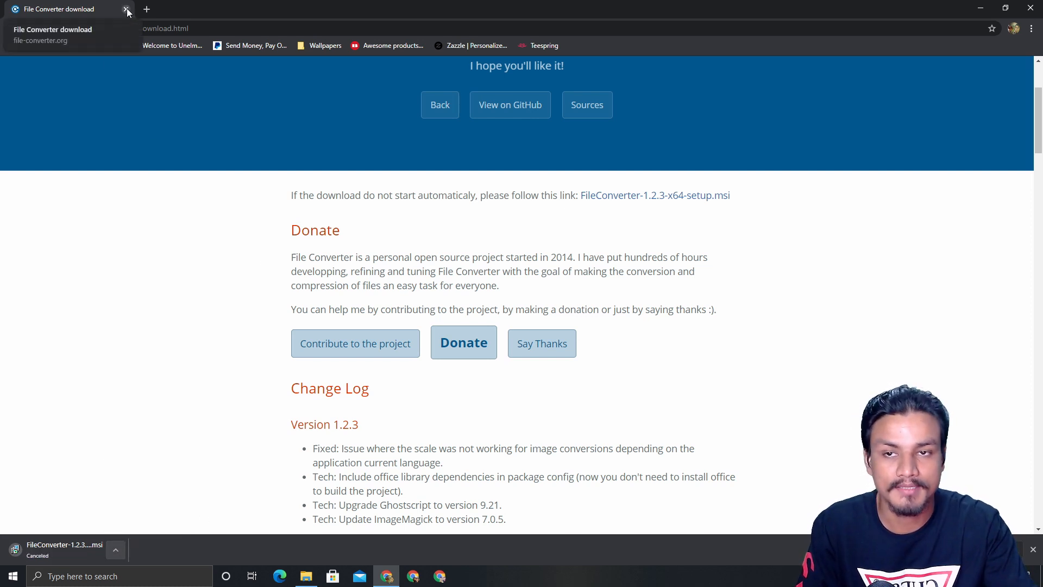
pyautogui.click(126, 10)
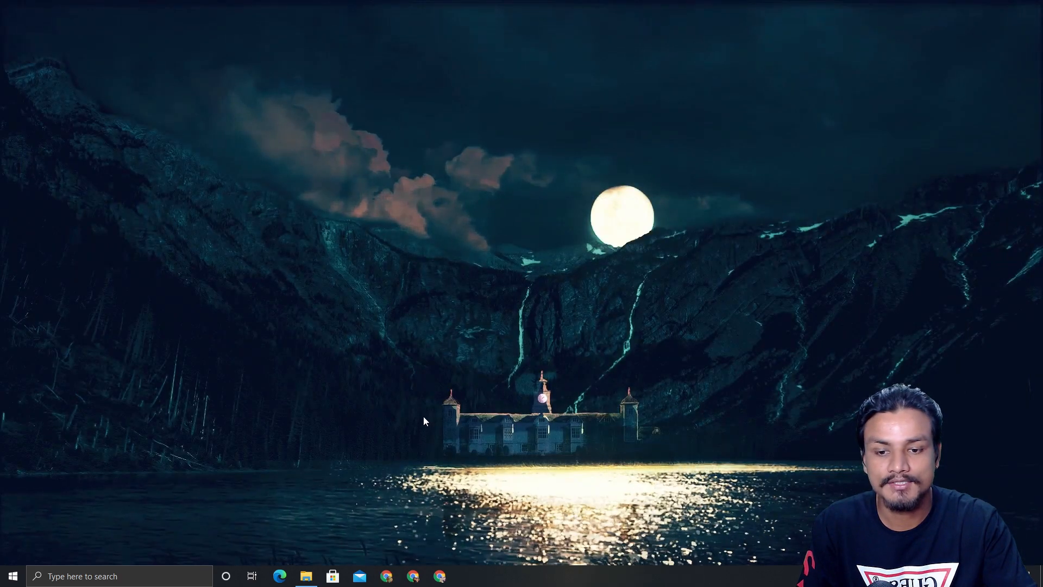
# Browse to D:\REC\GAME in File Explorer and select the MultiBoot USB MP4 video.
pyautogui.click(306, 576)
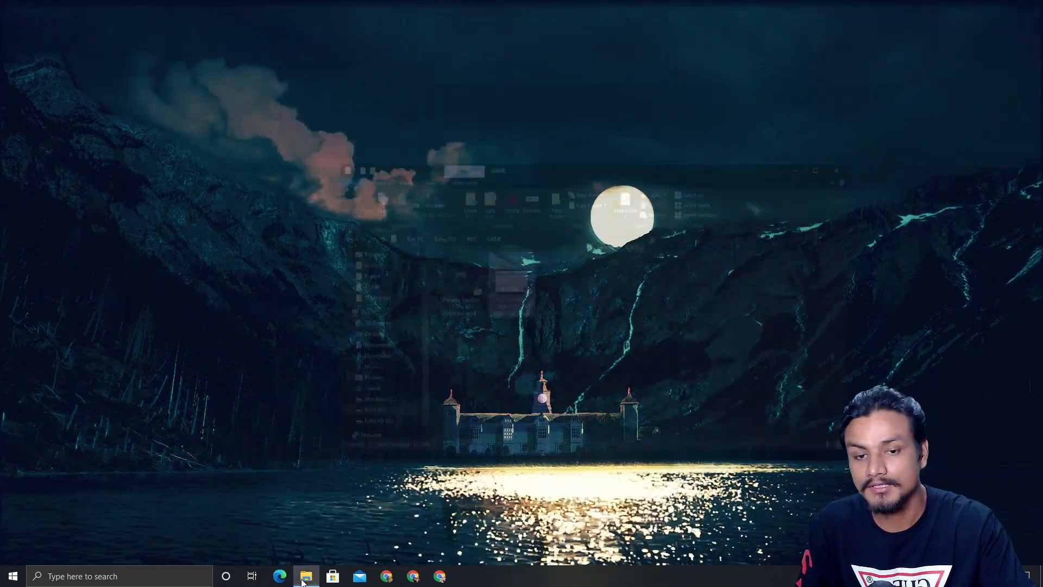
pyautogui.click(307, 575)
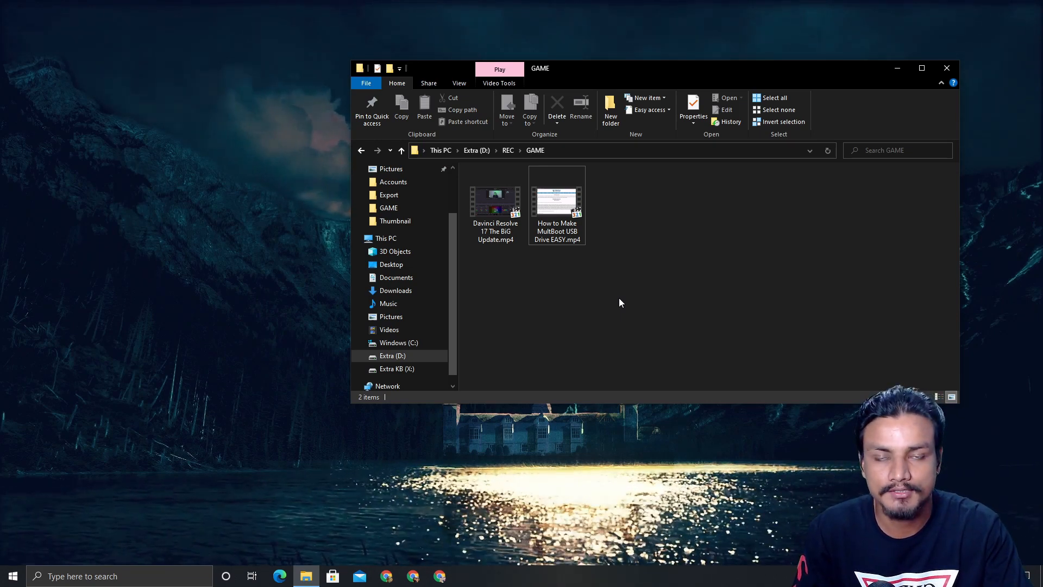
pyautogui.moveTo(567, 279)
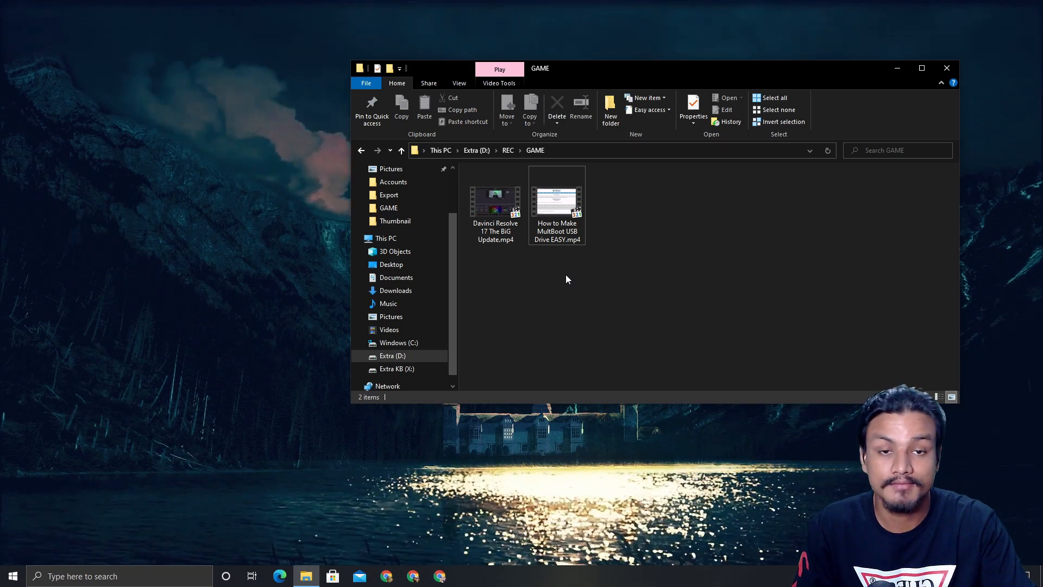
pyautogui.click(557, 200)
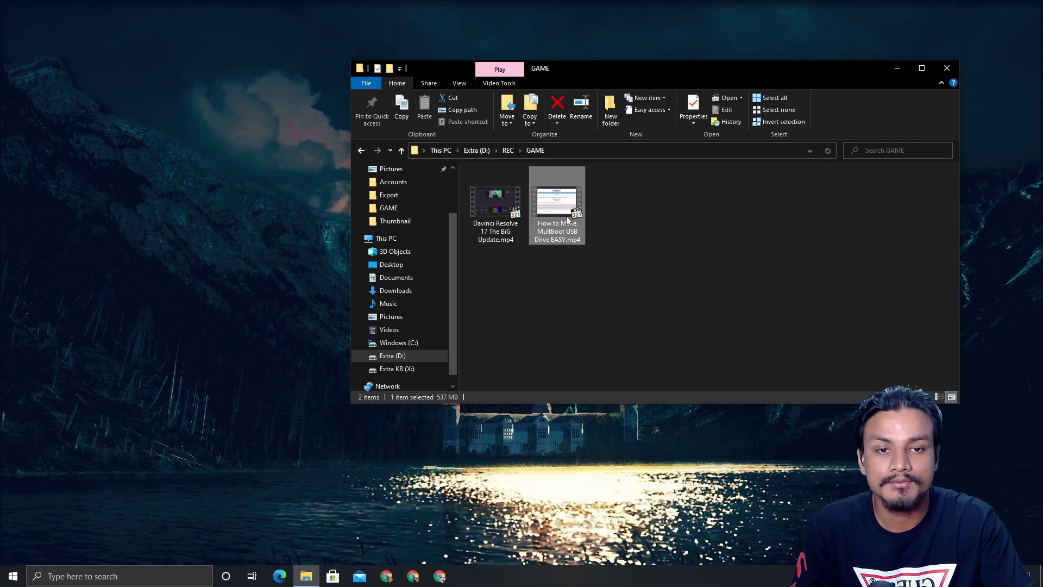
# Convert the MultiBoot USB video to MP3 through the File Converter context menu.
pyautogui.rightClick(556, 206)
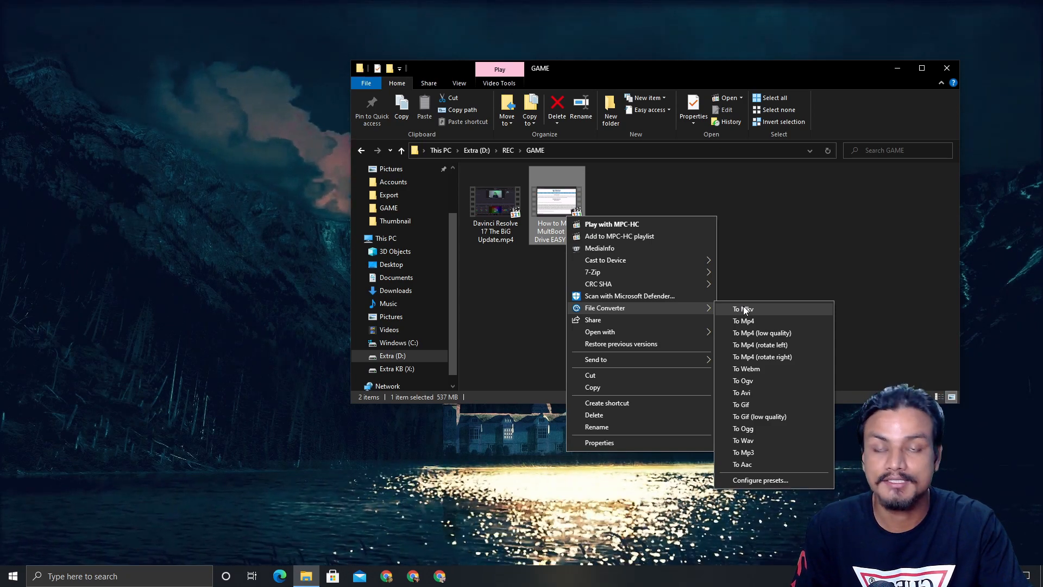
pyautogui.moveTo(759, 344)
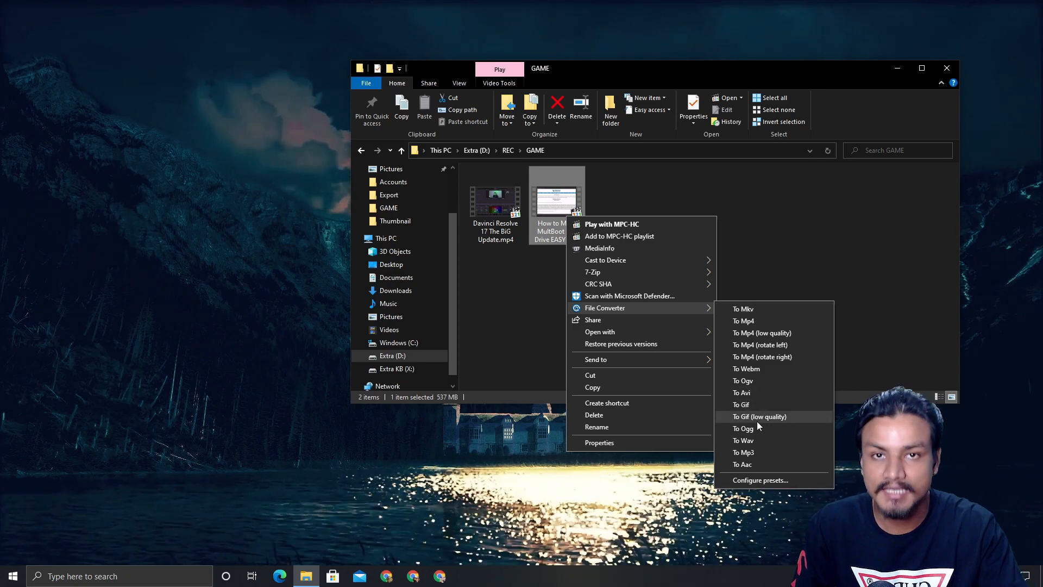
pyautogui.moveTo(743, 440)
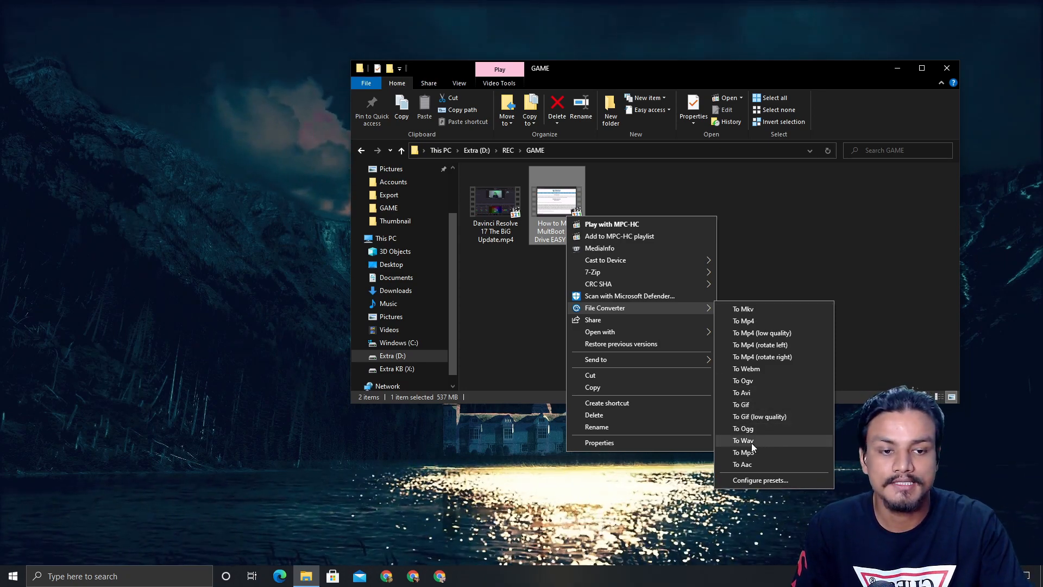
pyautogui.moveTo(745, 452)
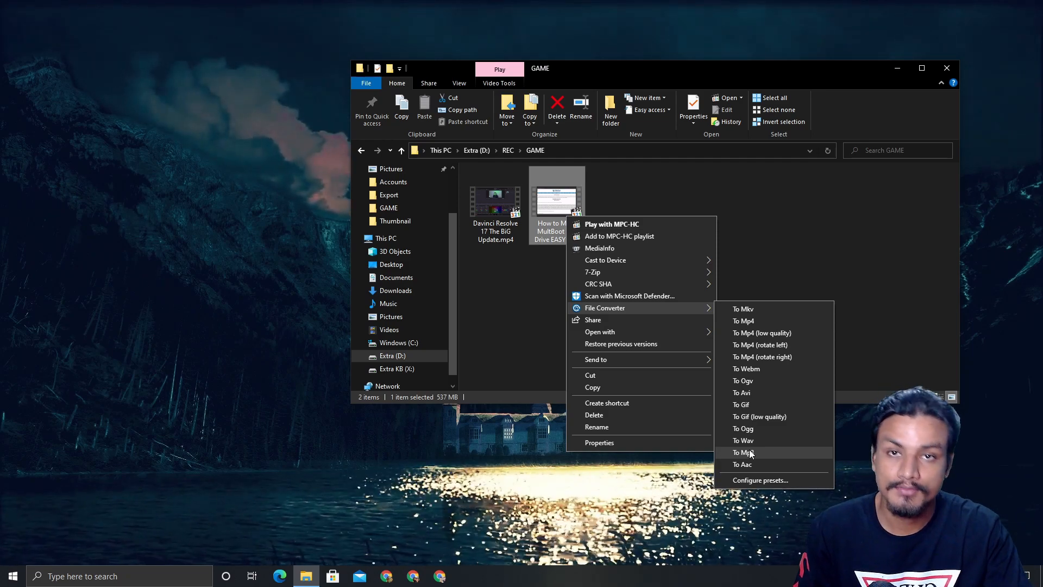
pyautogui.click(740, 452)
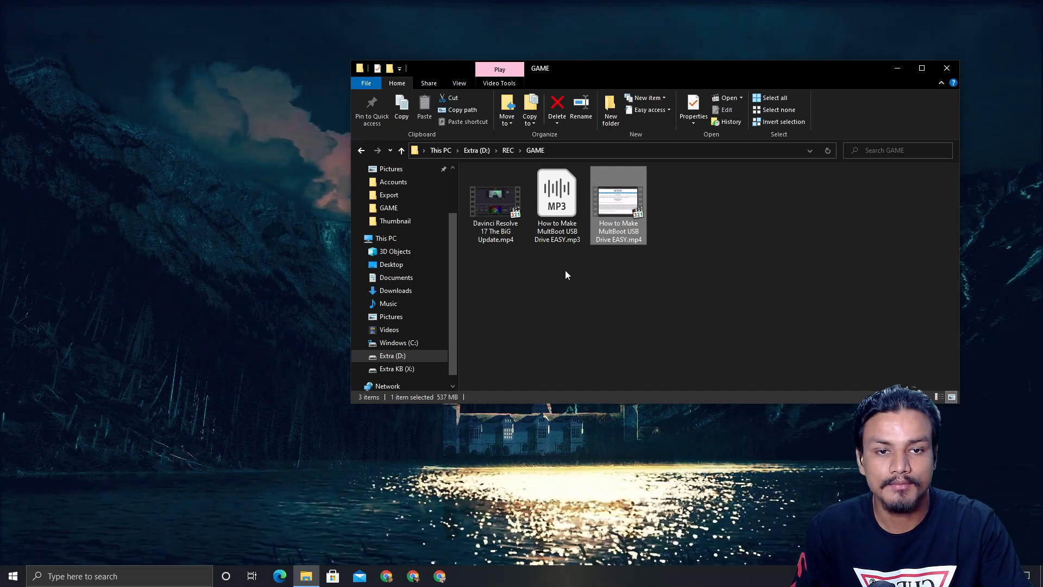
# Start an MKV conversion of the MultiBoot video and bring up File Converter's settings.
pyautogui.rightClick(619, 196)
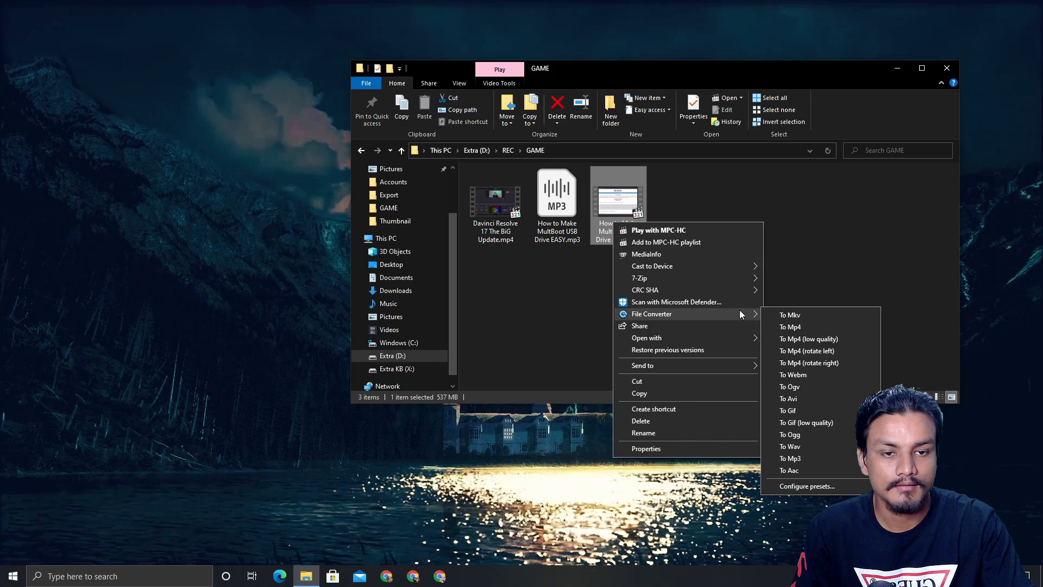
pyautogui.moveTo(790, 314)
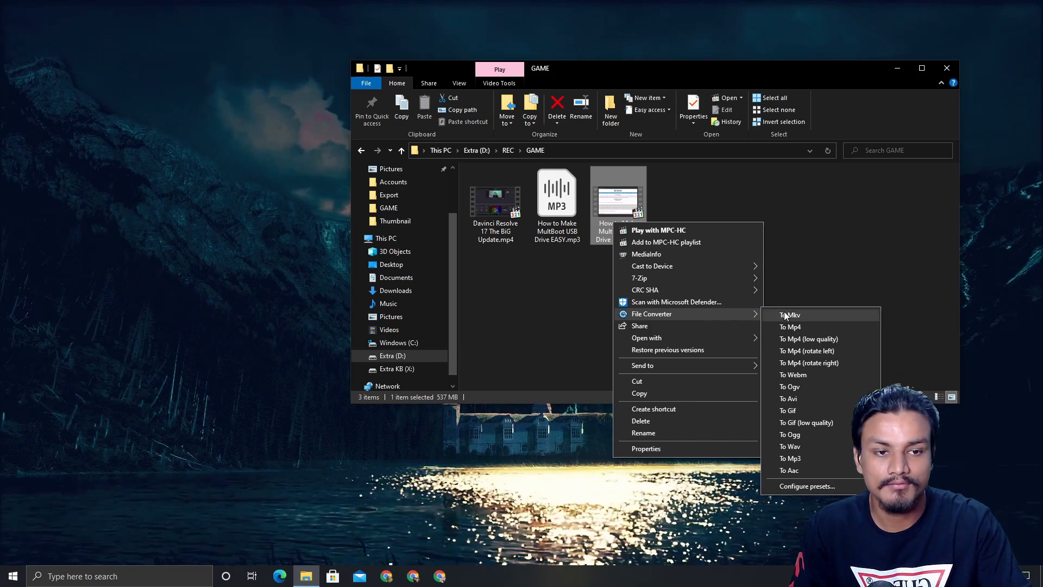
pyautogui.click(789, 314)
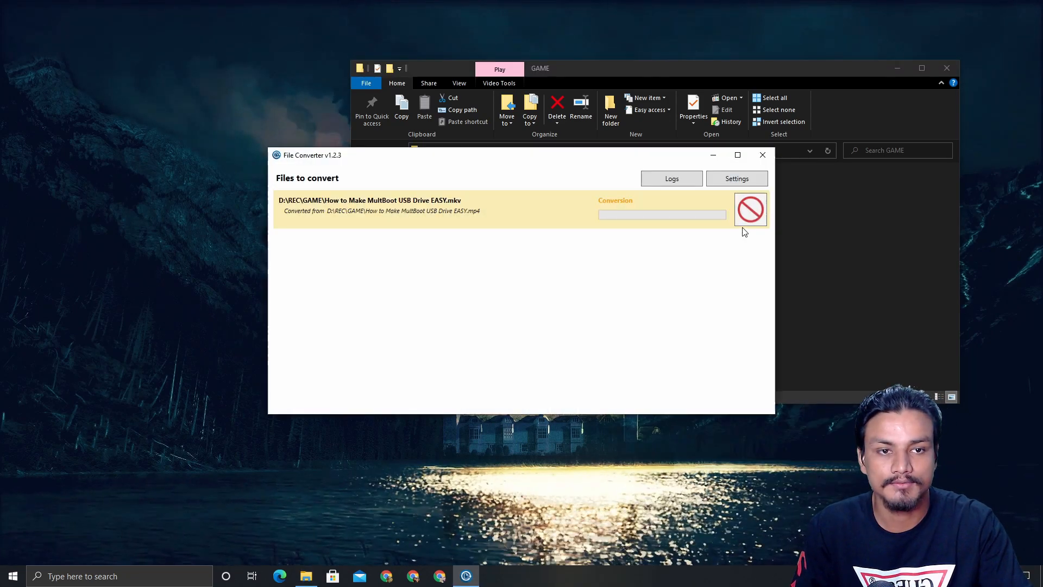
pyautogui.click(737, 178)
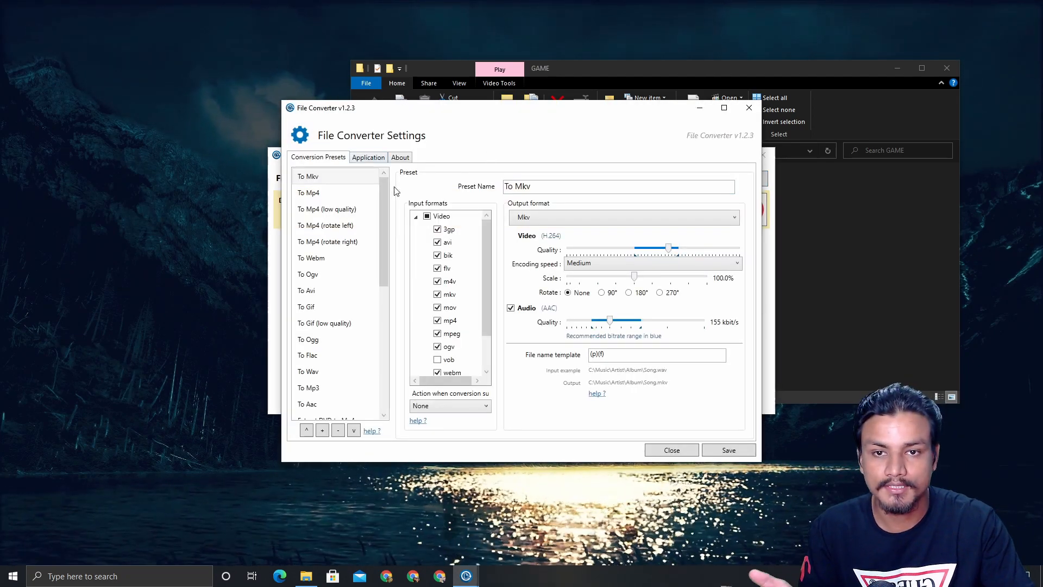
# Look through the Conversion Presets list, landing on the To Mkv preset.
pyautogui.scroll(-3)
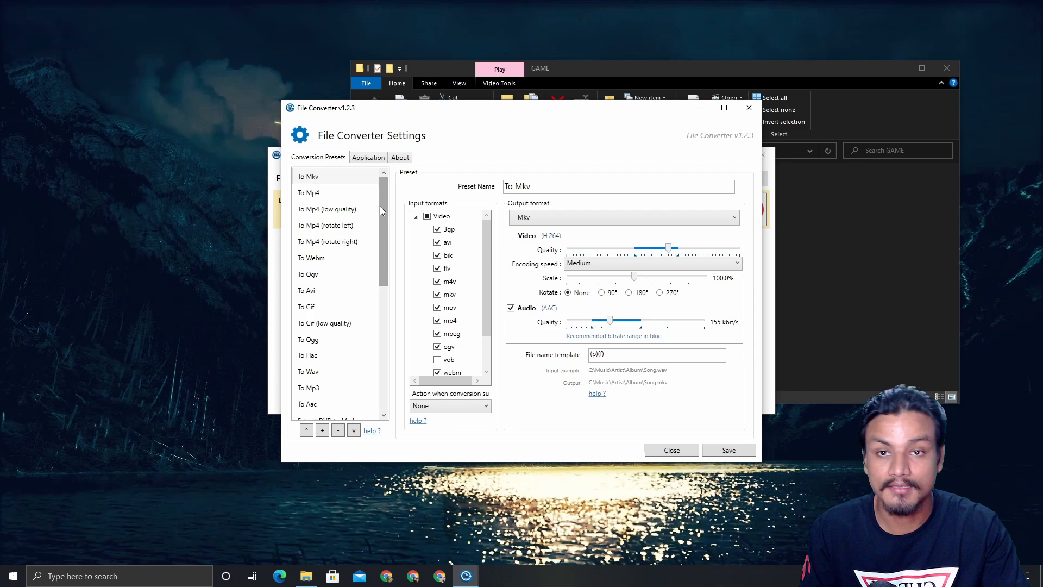
pyautogui.click(307, 176)
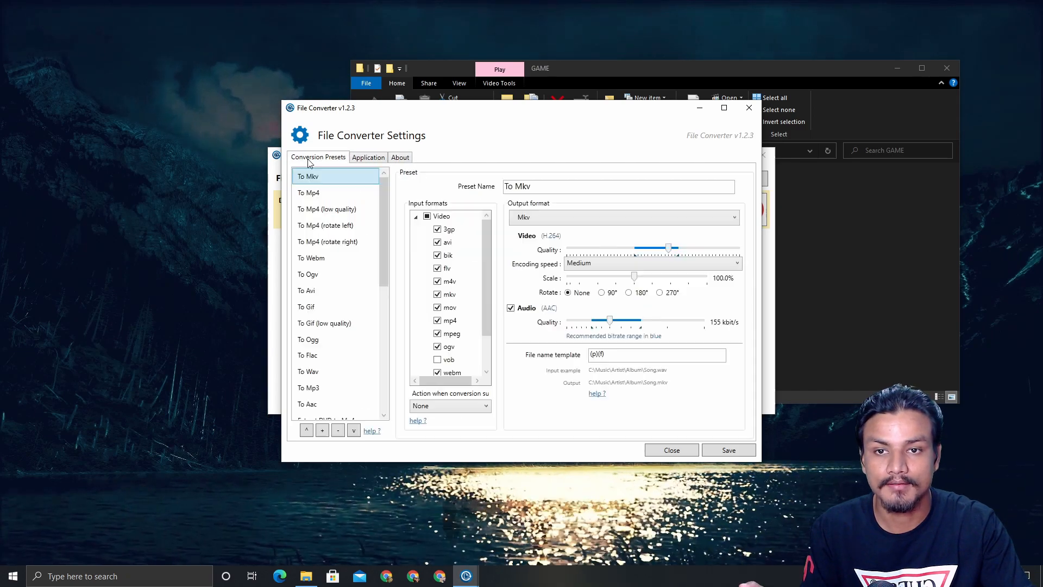
pyautogui.scroll(-3)
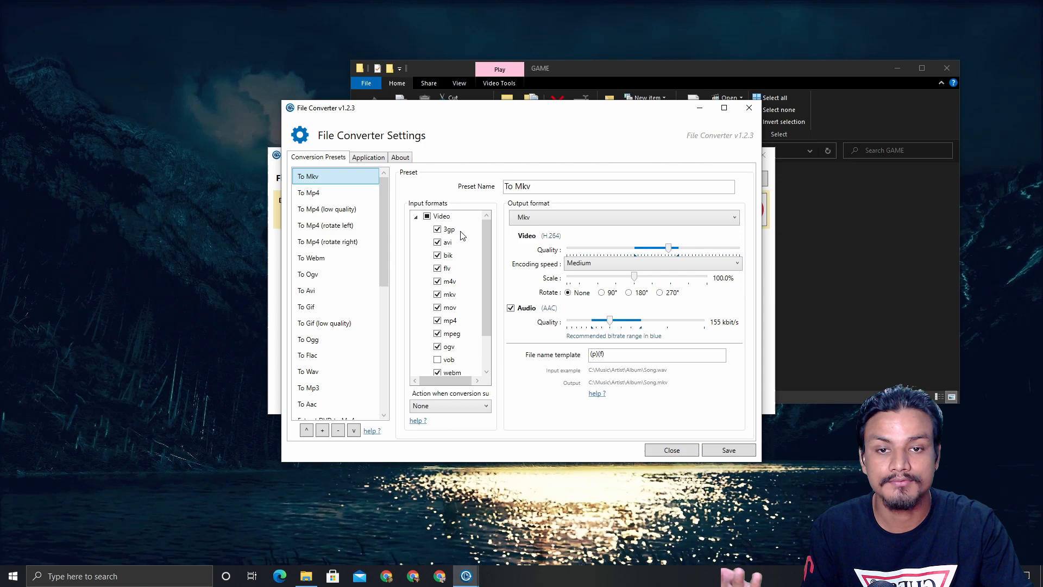
pyautogui.click(446, 229)
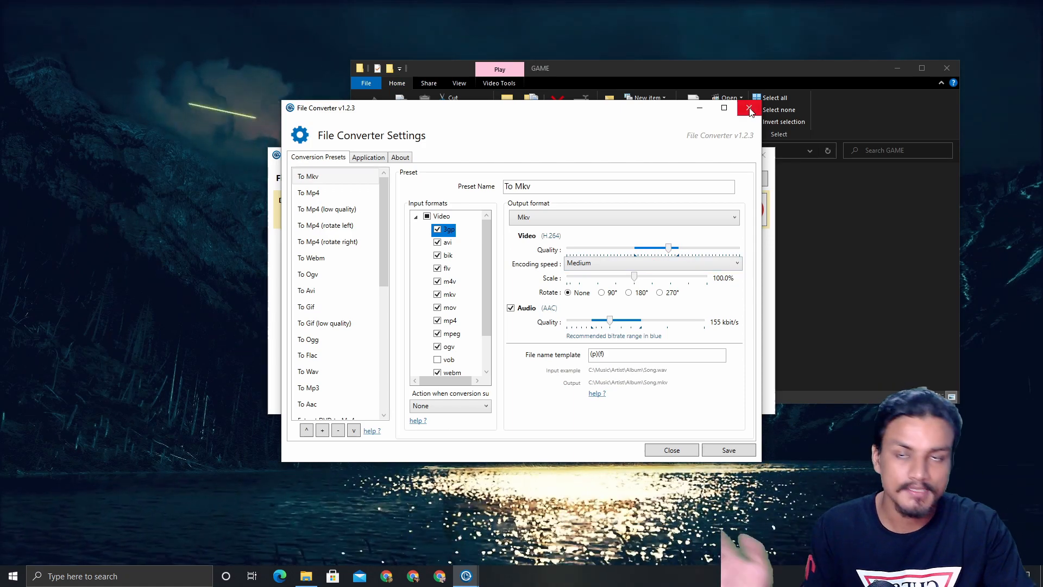
pyautogui.moveTo(750, 109)
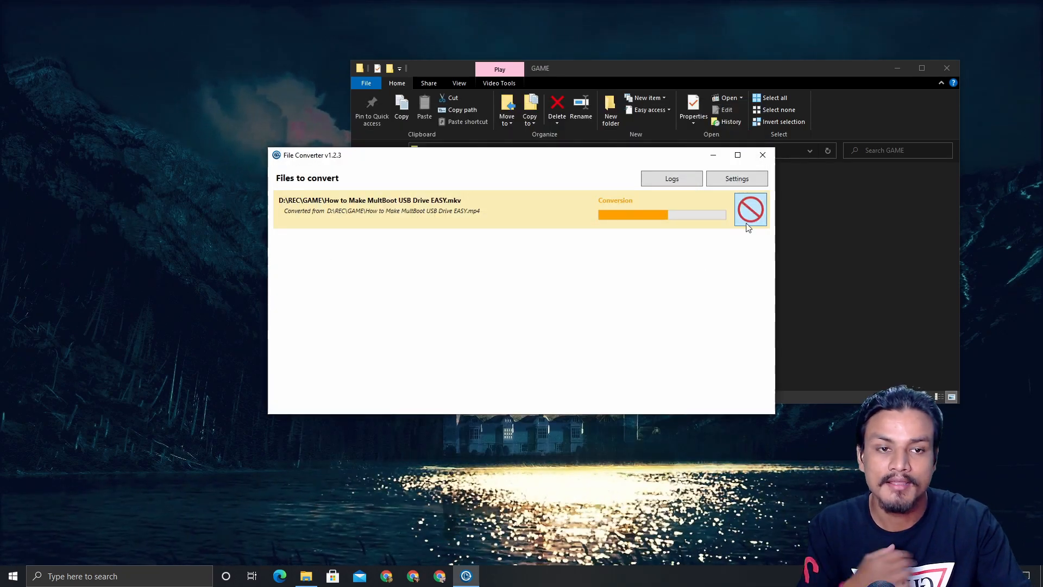
# Cancel the running MKV conversion and close the File Converter window.
pyautogui.click(750, 210)
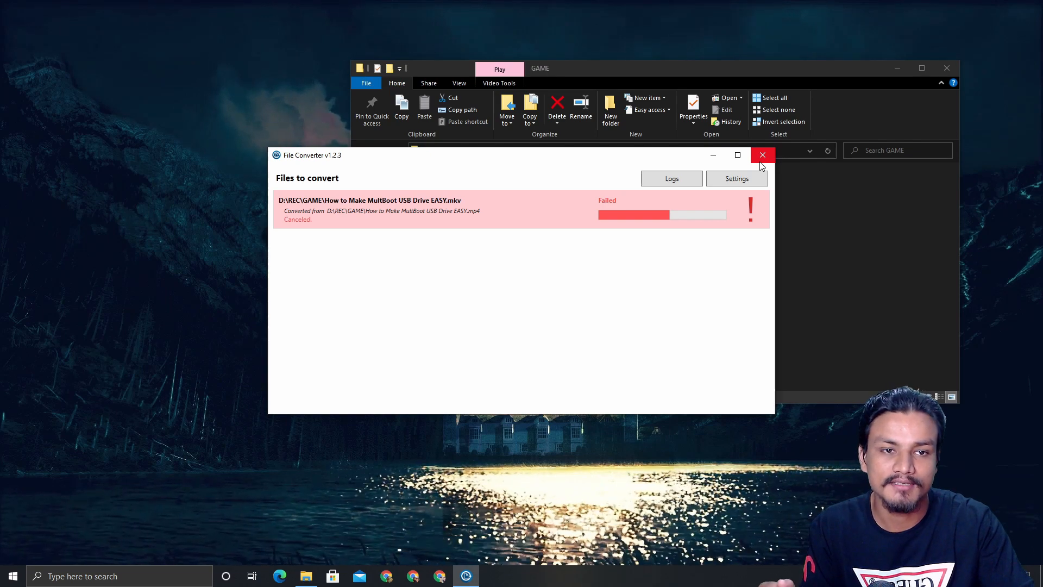
pyautogui.click(762, 155)
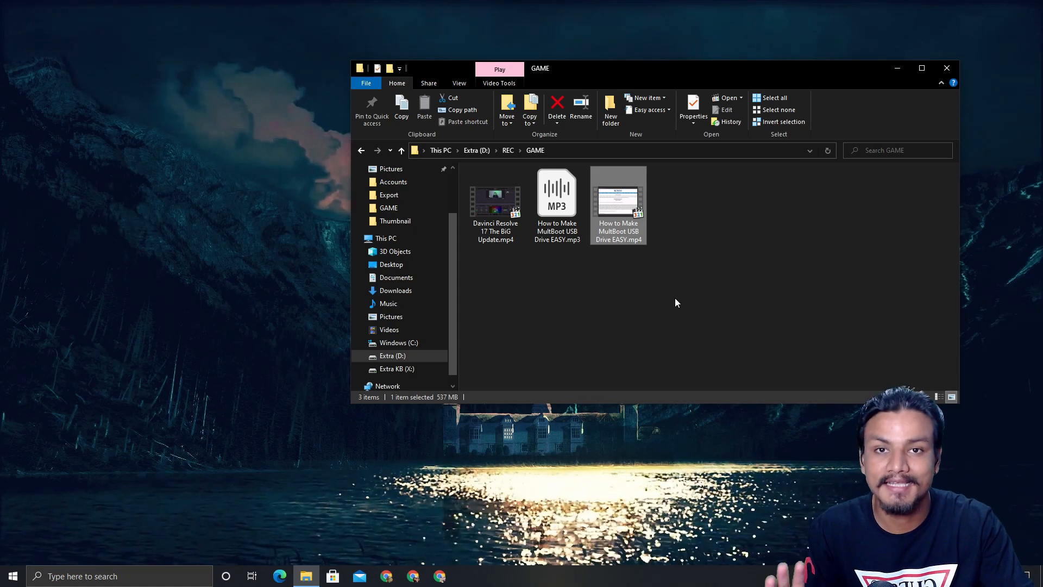
# Reselect the MultiBoot MP4 and bring up its context menu with the File Converter entry.
pyautogui.click(598, 310)
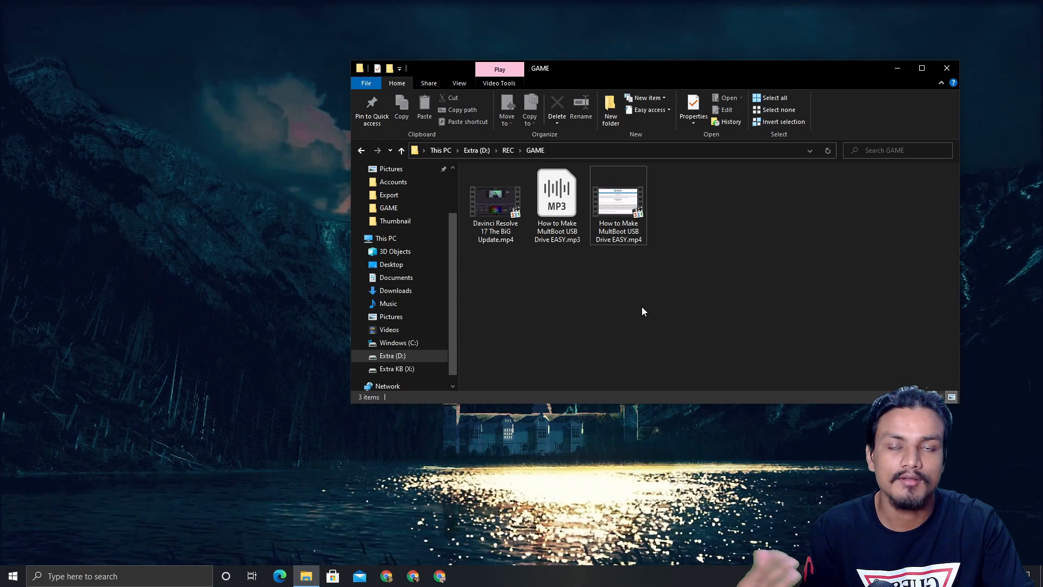
pyautogui.moveTo(633, 323)
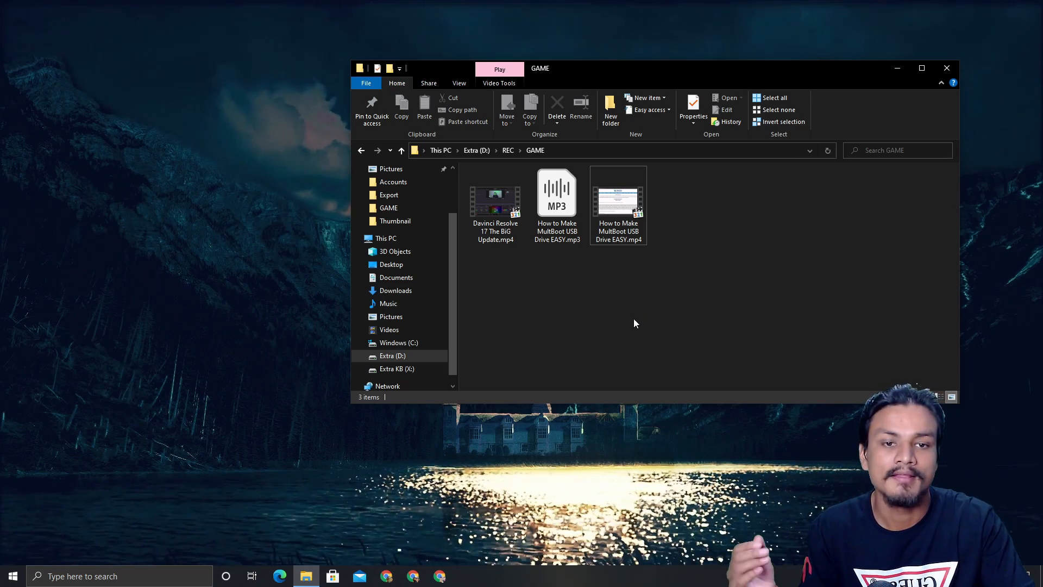
pyautogui.click(617, 197)
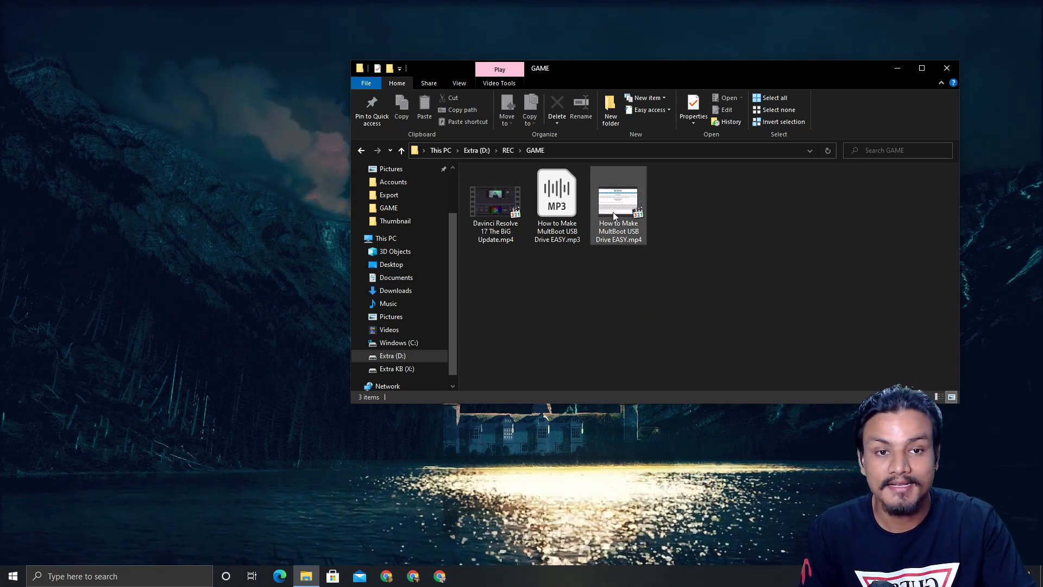
pyautogui.rightClick(617, 200)
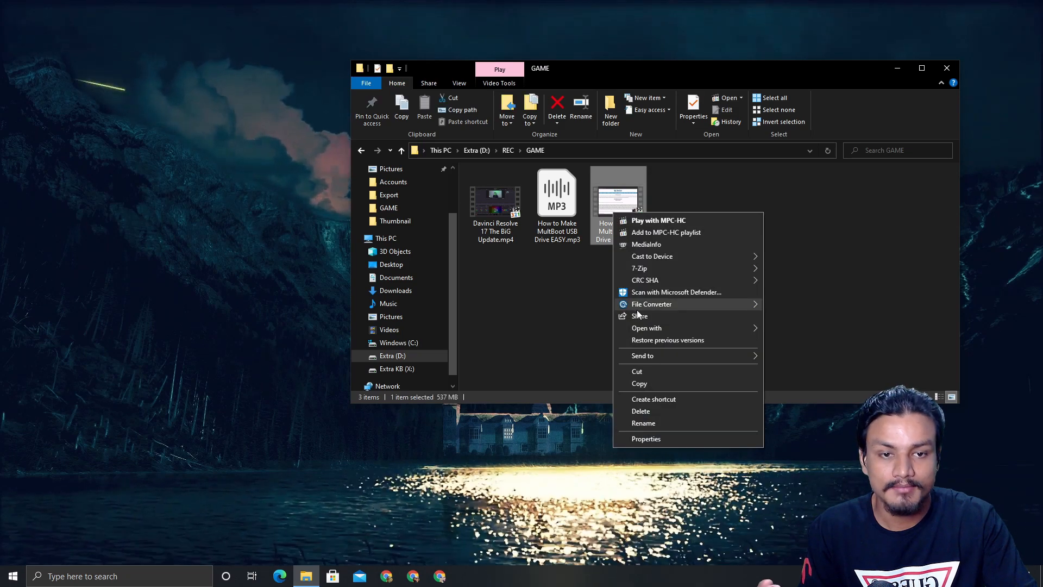
pyautogui.moveTo(574, 334)
pyautogui.write('conver')
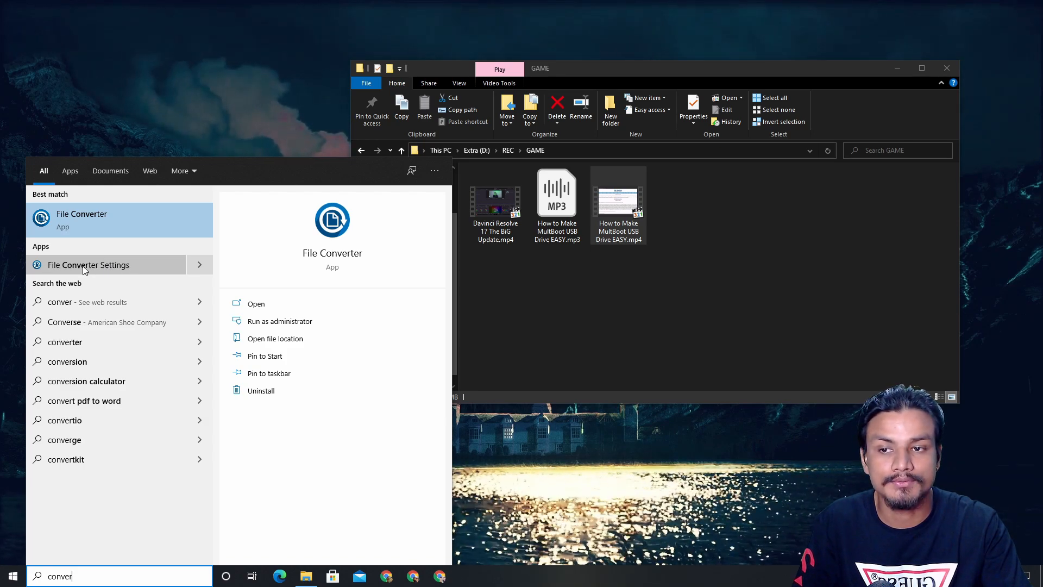
# Launch File Converter Settings from Windows search and review the To Mp4 and To Gif presets.
pyautogui.click(97, 265)
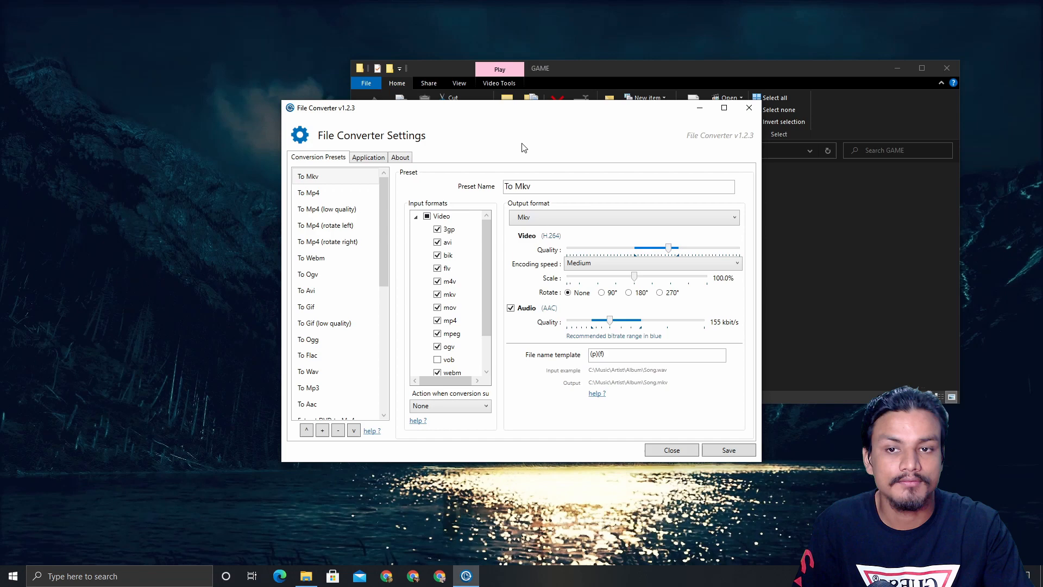
pyautogui.click(307, 176)
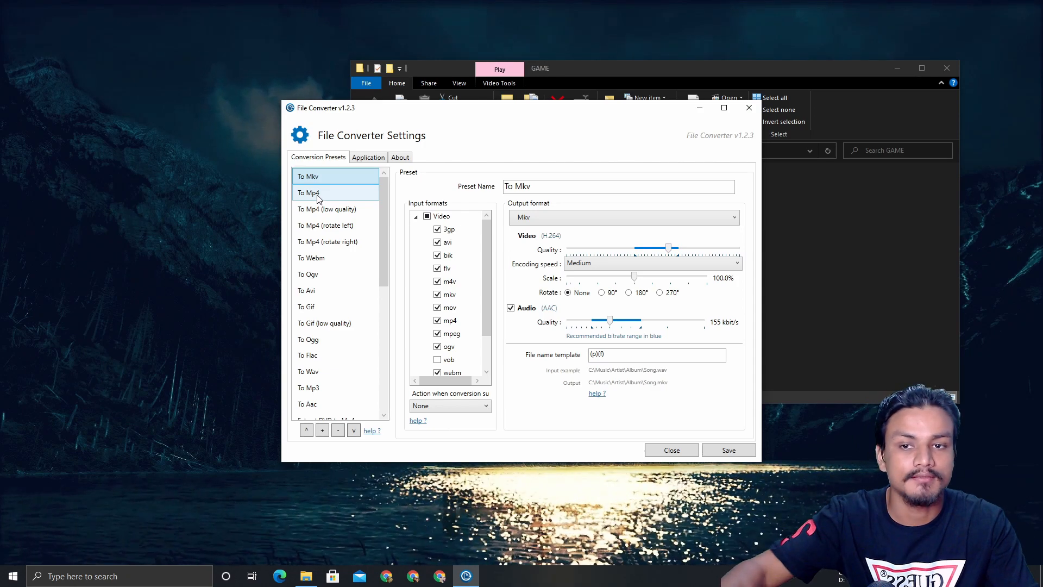
pyautogui.click(307, 192)
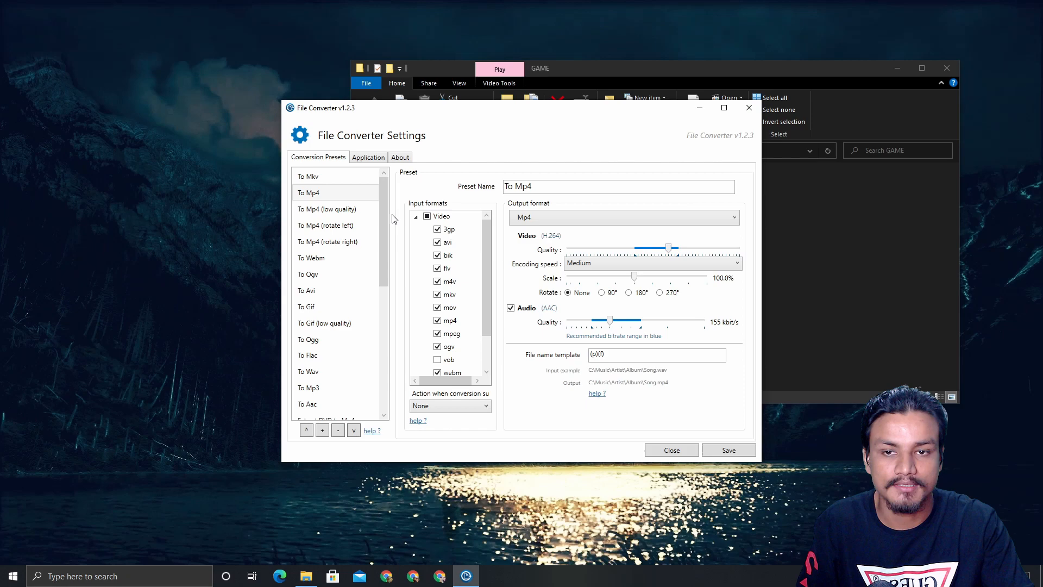
pyautogui.click(306, 306)
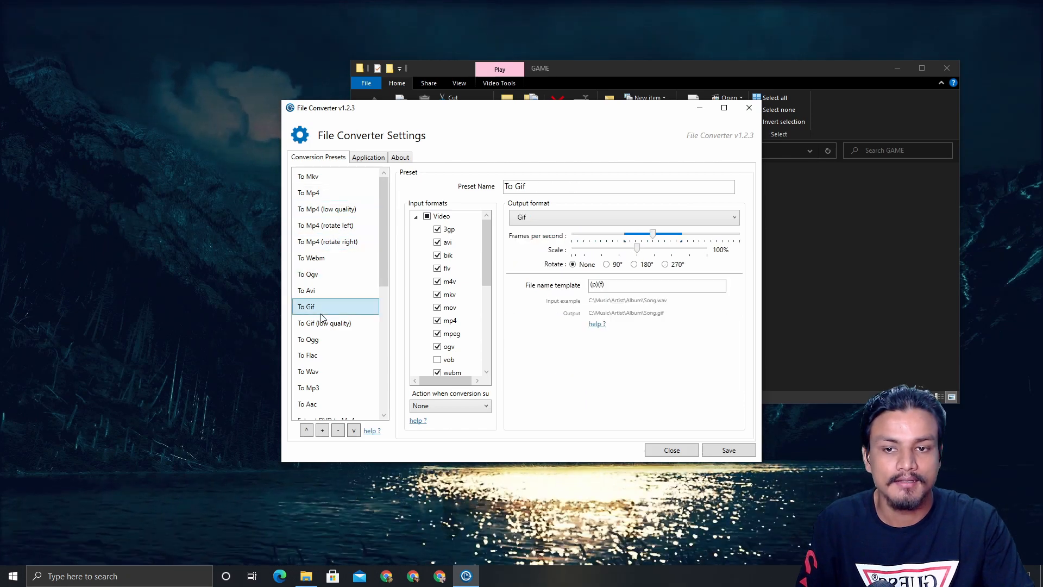
# Review the Application options, return to Conversion Presets and close the settings.
pyautogui.click(368, 157)
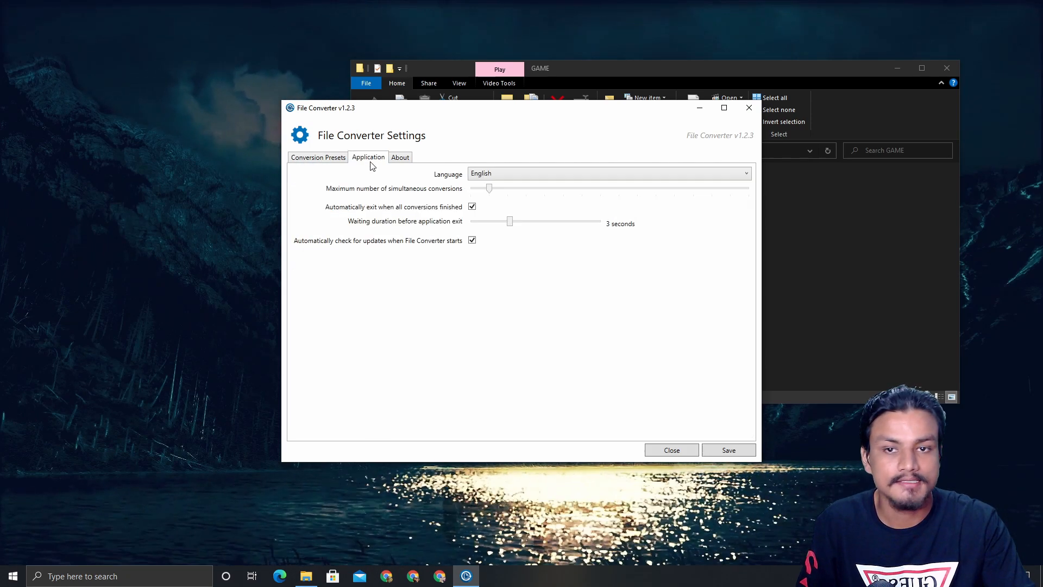
pyautogui.click(318, 156)
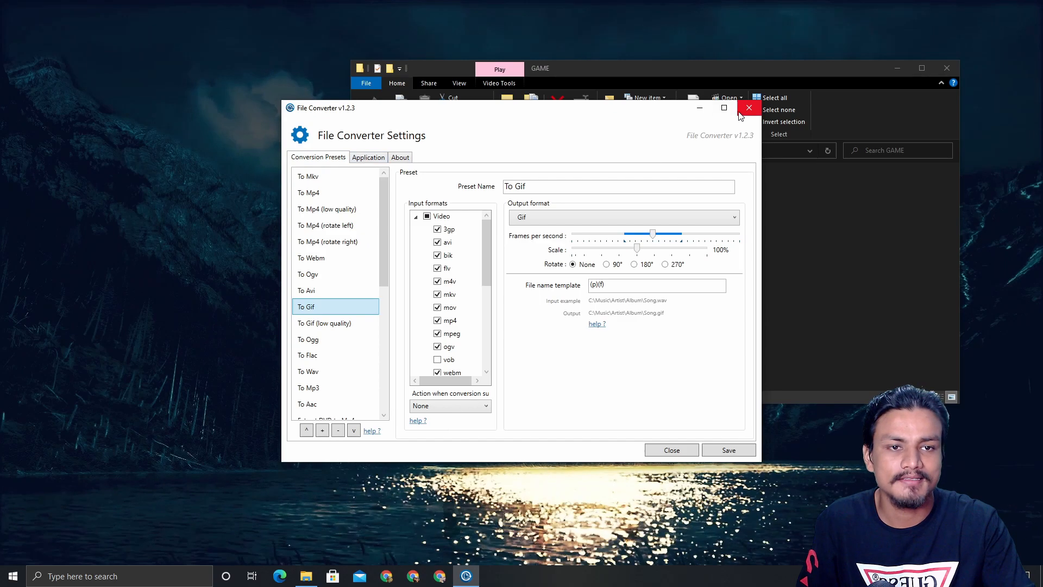
pyautogui.click(748, 108)
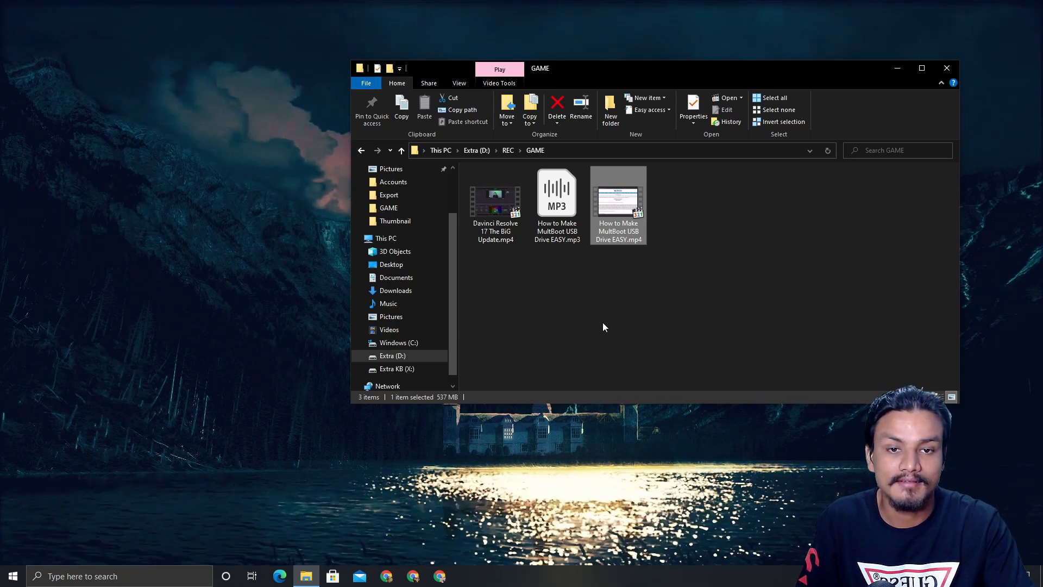
pyautogui.moveTo(555, 310)
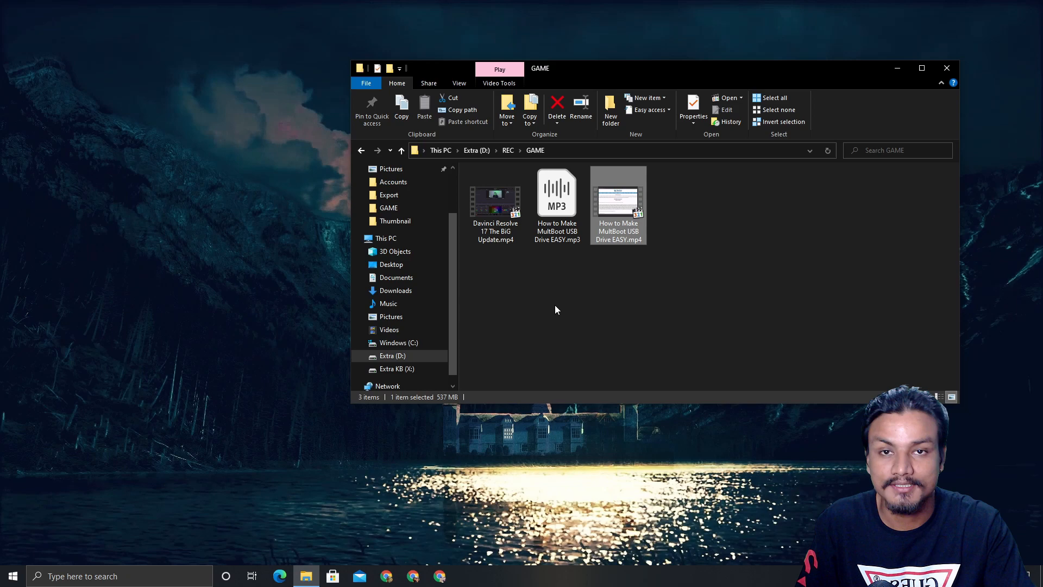
pyautogui.moveTo(946, 69)
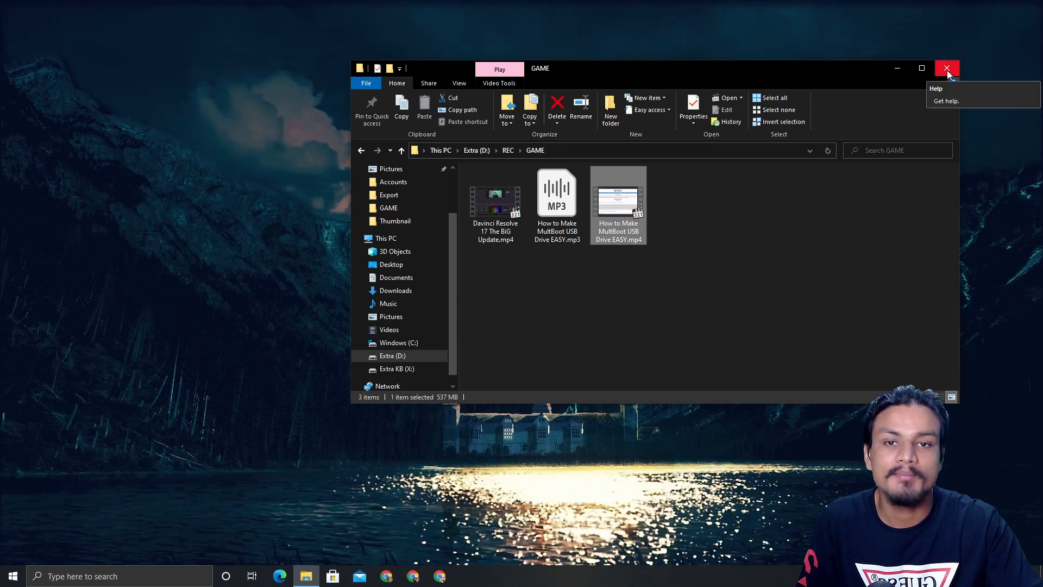